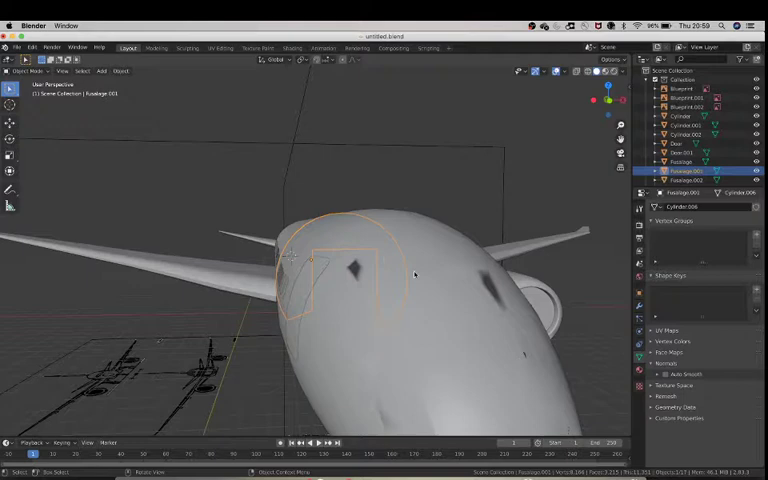
Select the whole fuselage near the nose in the viewport
click(680, 160)
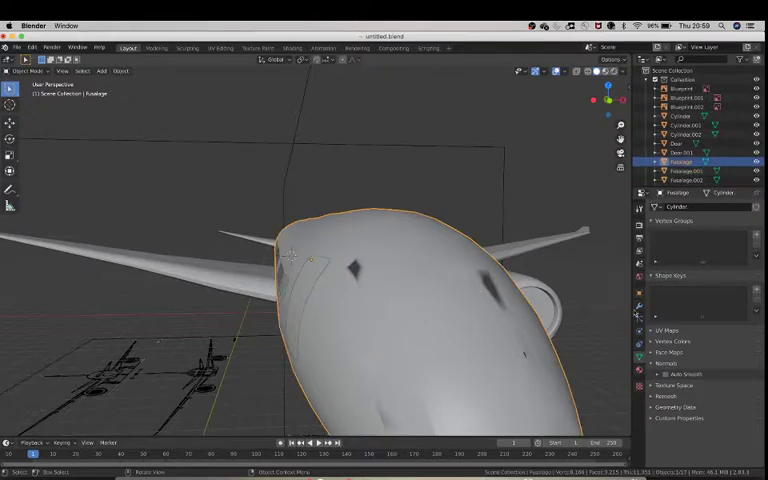
click(664, 378)
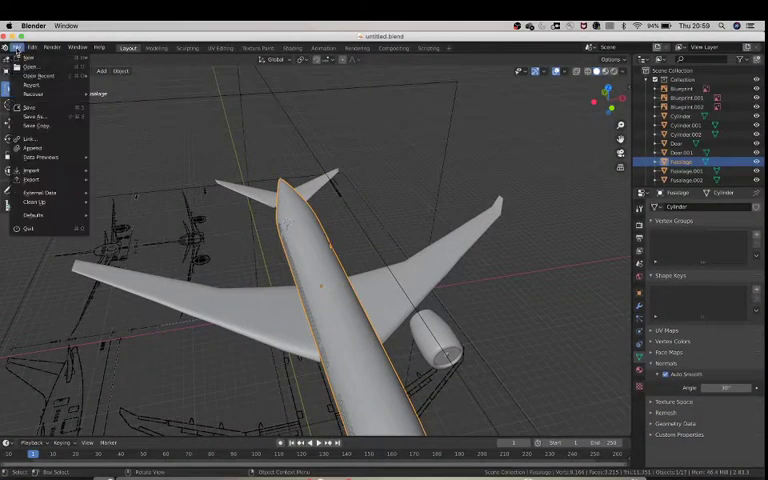
Dismiss the File menu and give the fuselage a blue base-colour material
click(32, 48)
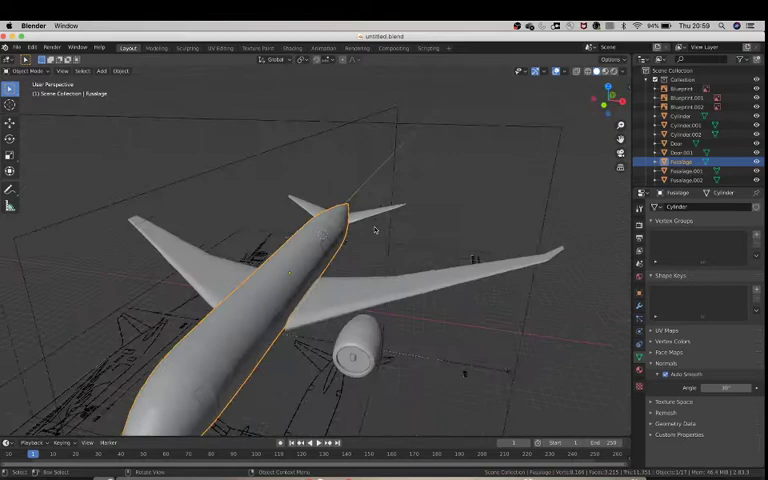
click(576, 72)
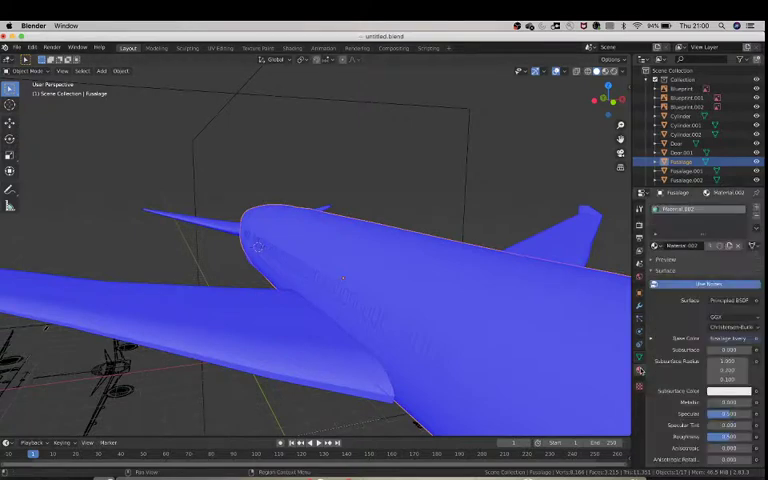
Strip the blue colour from the fuselage and select the cabin window row
click(664, 208)
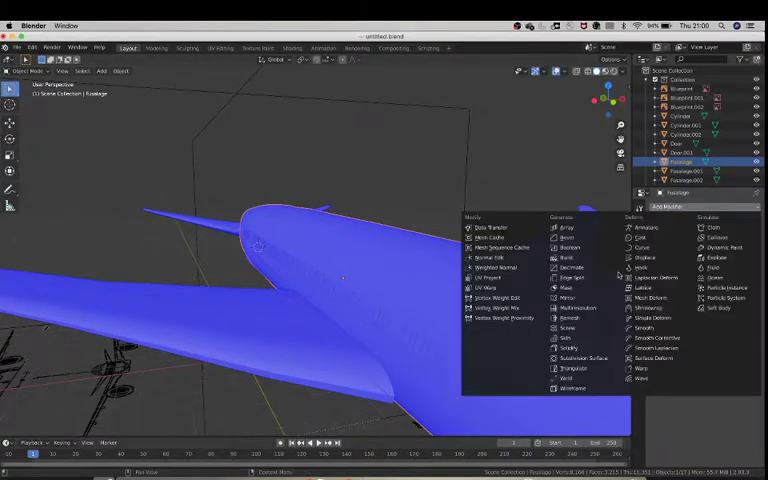
mouse_move(576, 350)
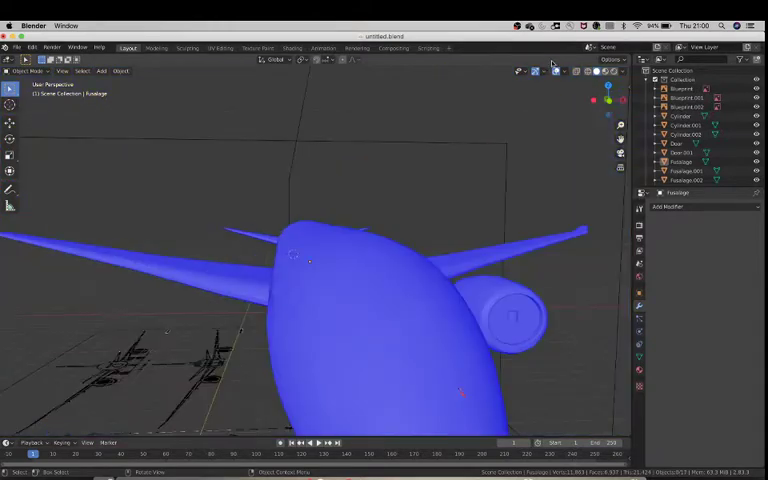
click(552, 70)
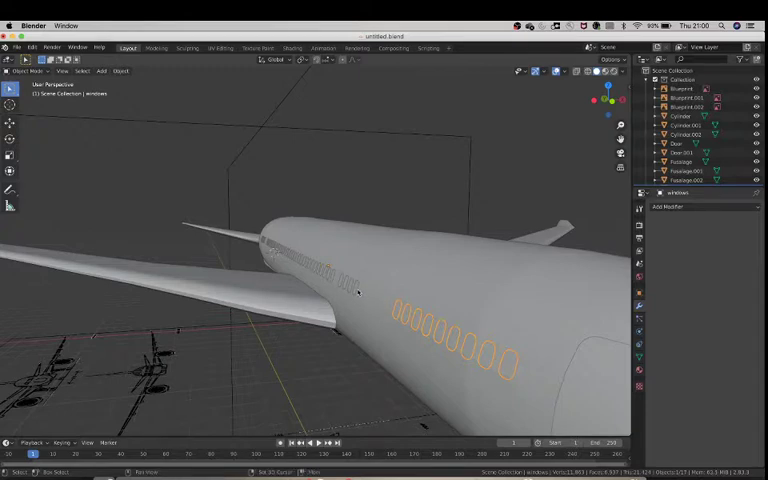
Add a modifier to the selected cabin window row and view the hollow fuselage interior
click(682, 172)
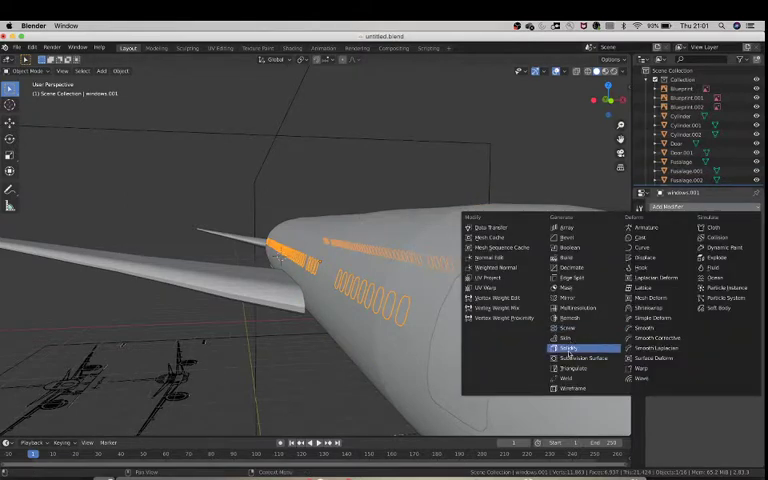
click(568, 348)
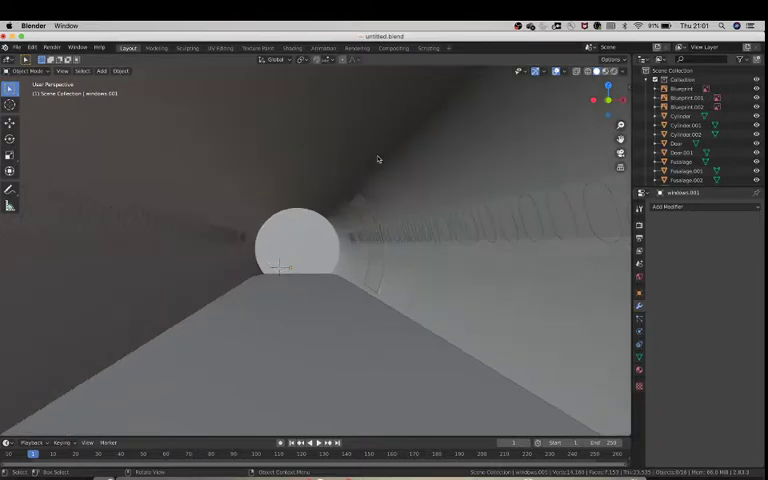
drag(378, 160, 372, 154)
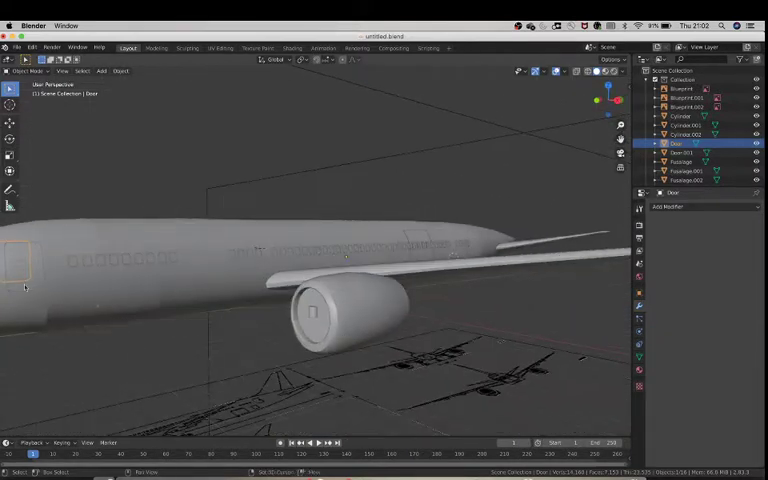
Select the cabin door piece and add a modifier cutting it into the fuselage
click(672, 208)
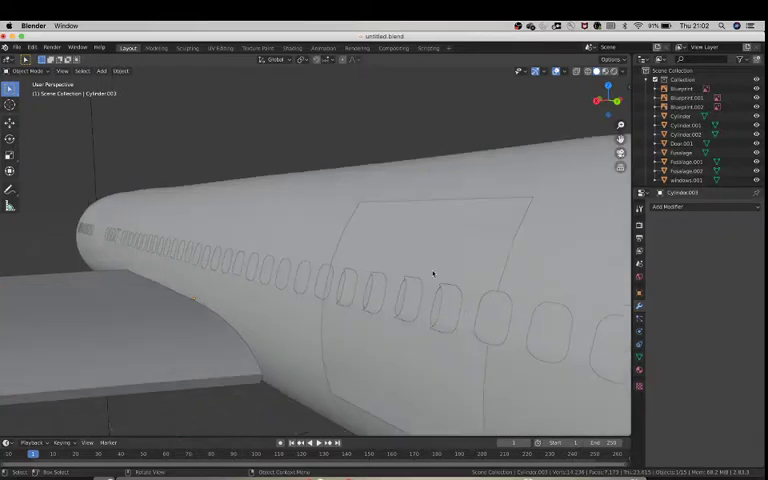
click(688, 172)
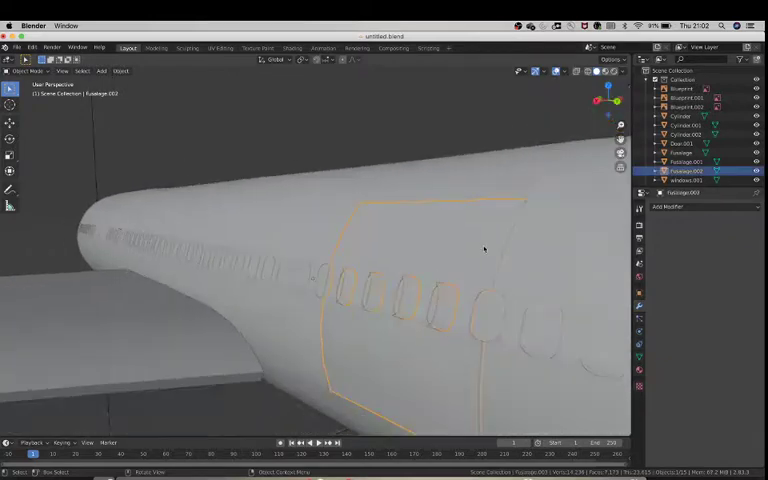
click(668, 208)
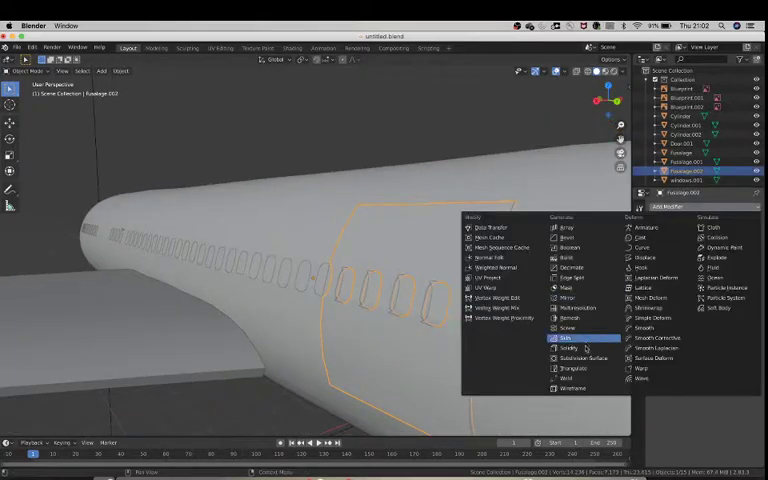
click(568, 348)
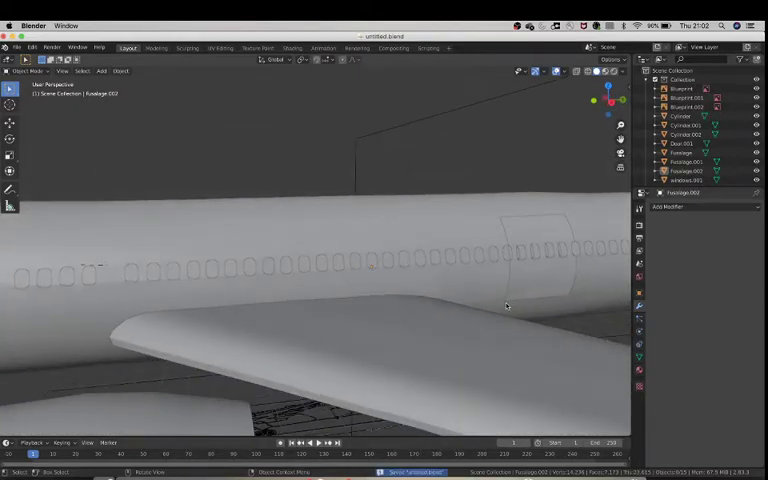
click(18, 48)
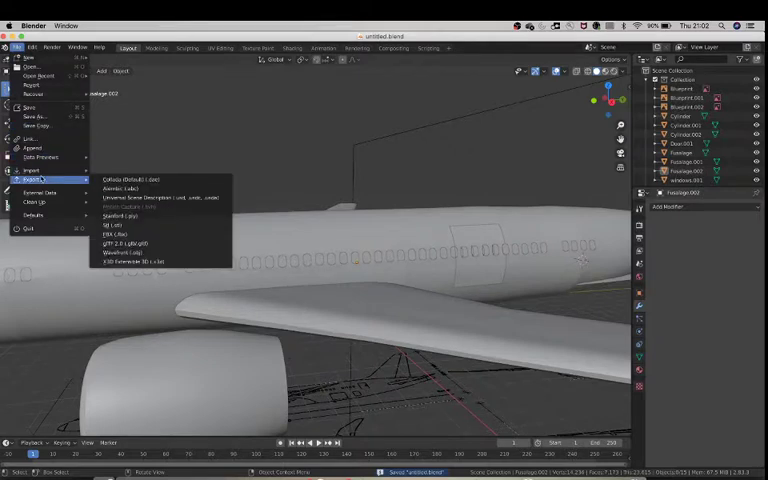
mouse_move(118, 234)
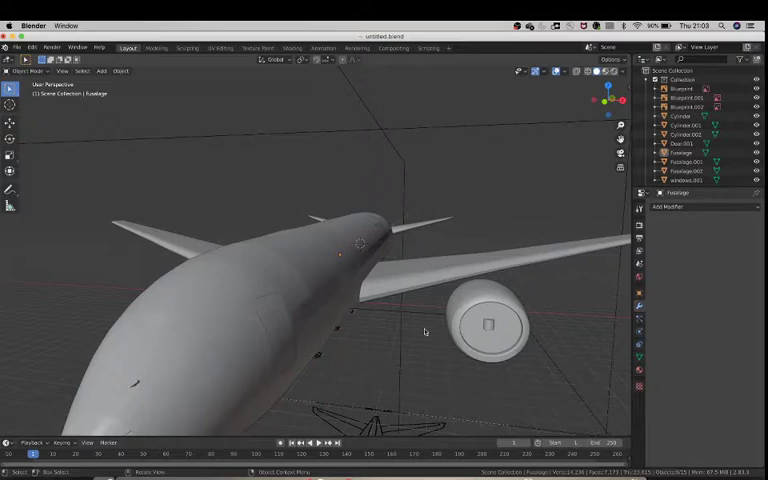
mouse_move(156, 280)
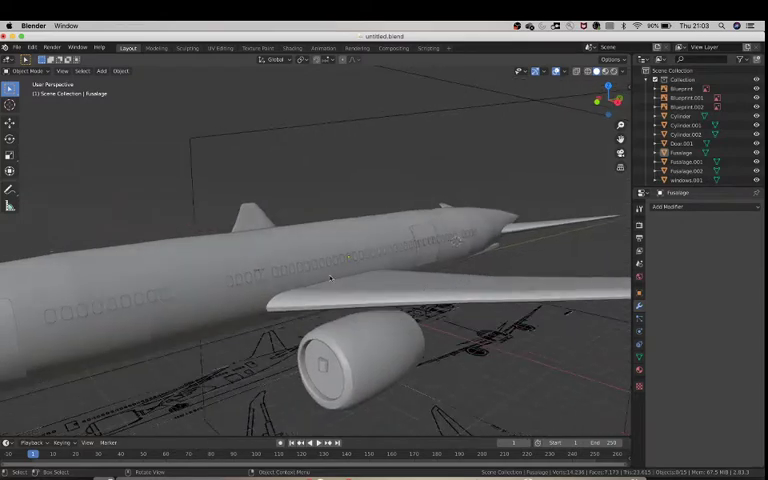
Enter Edit Mode on the fuselage and bring up the Select menu options
drag(330, 280, 370, 330)
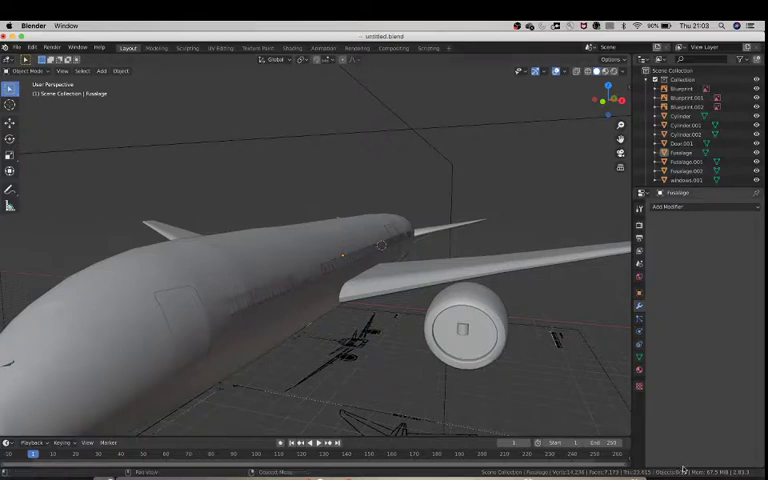
click(300, 260)
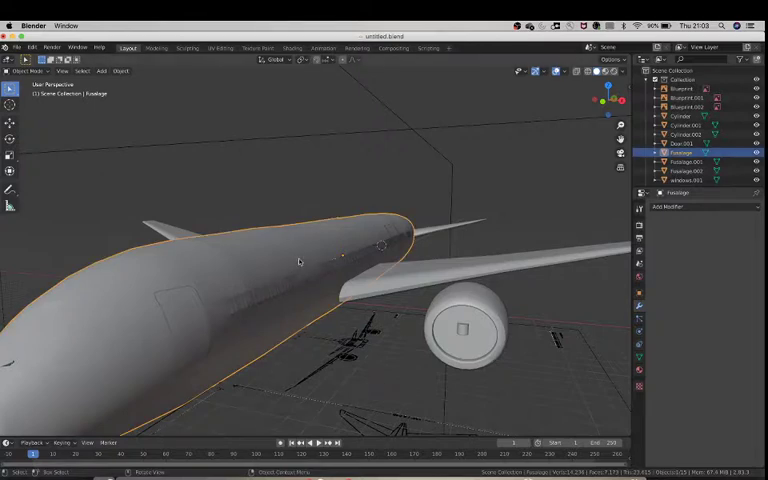
key(Tab)
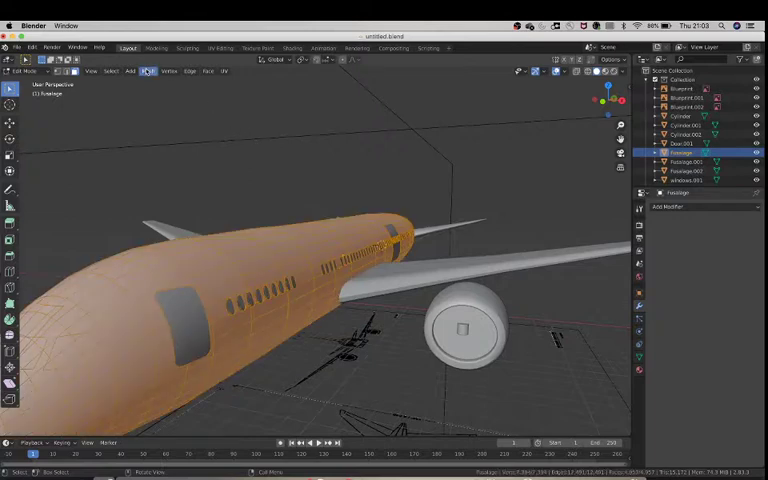
click(148, 56)
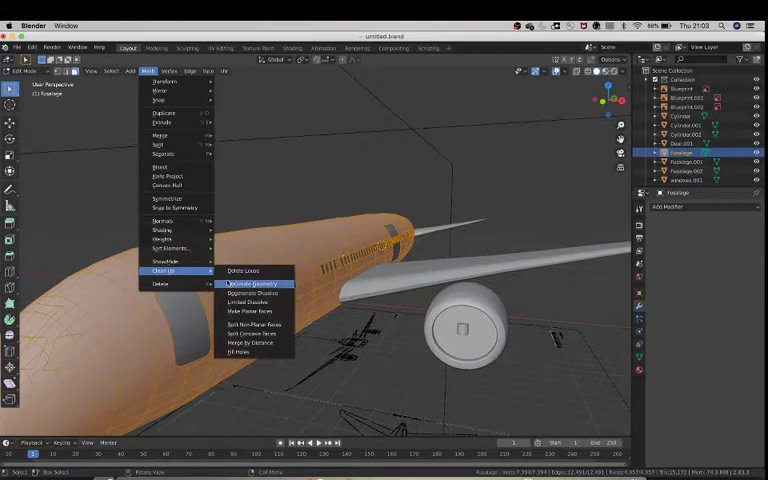
Choose a Select submenu option to clean the fuselage mesh and leave Edit Mode
click(252, 284)
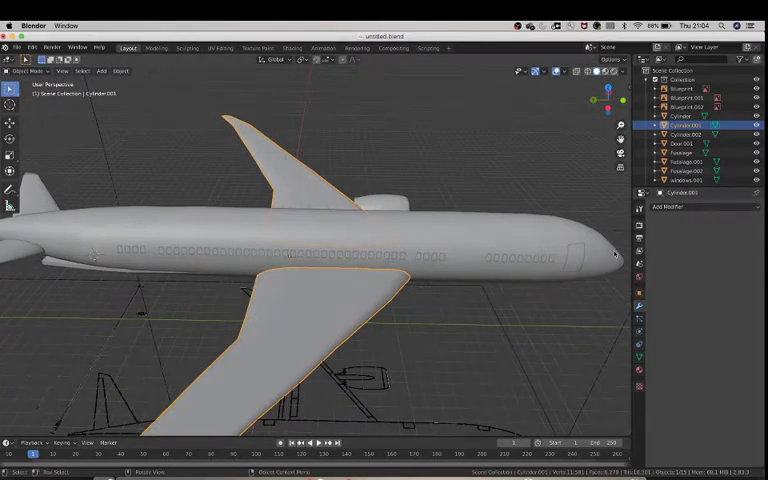
click(676, 208)
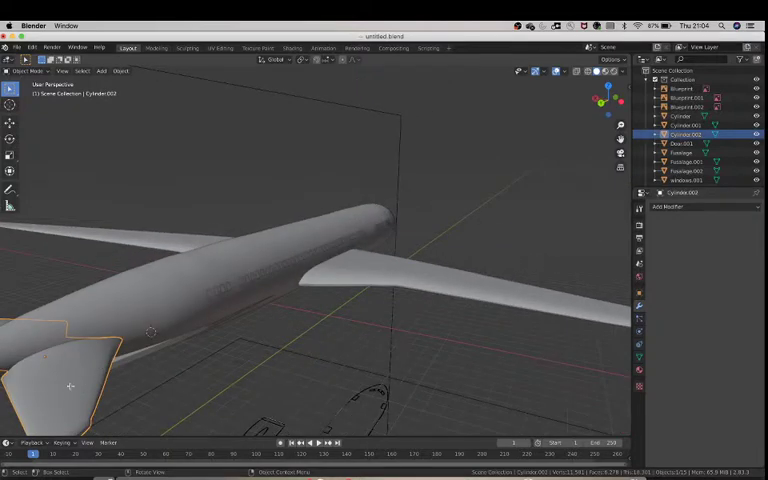
key(Tab)
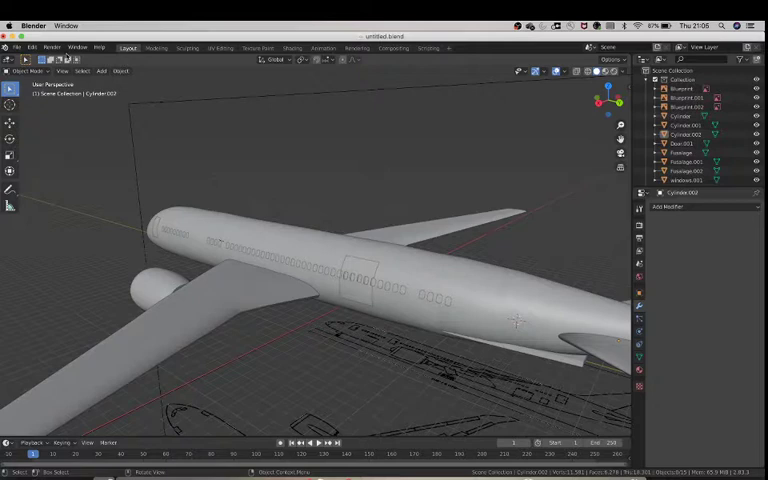
Bring up the export format list under File > Export for the FBX export
click(16, 48)
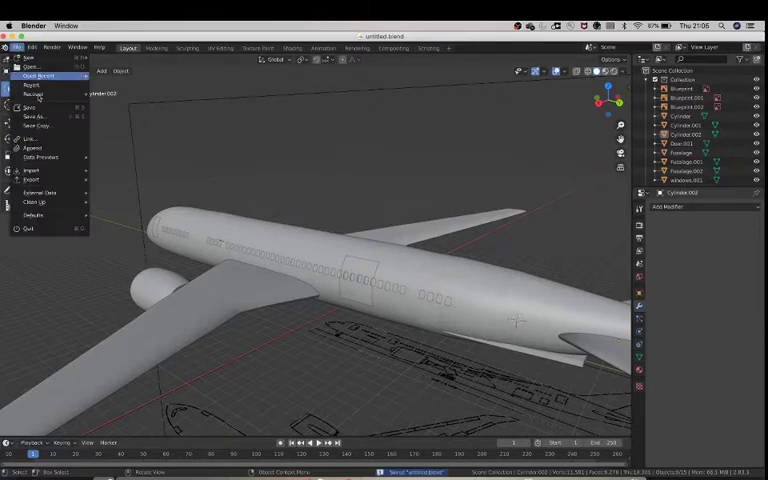
click(32, 180)
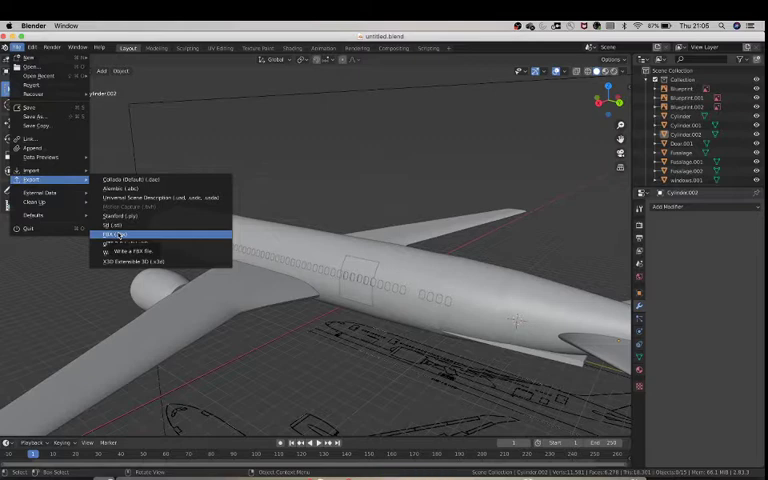
mouse_move(124, 244)
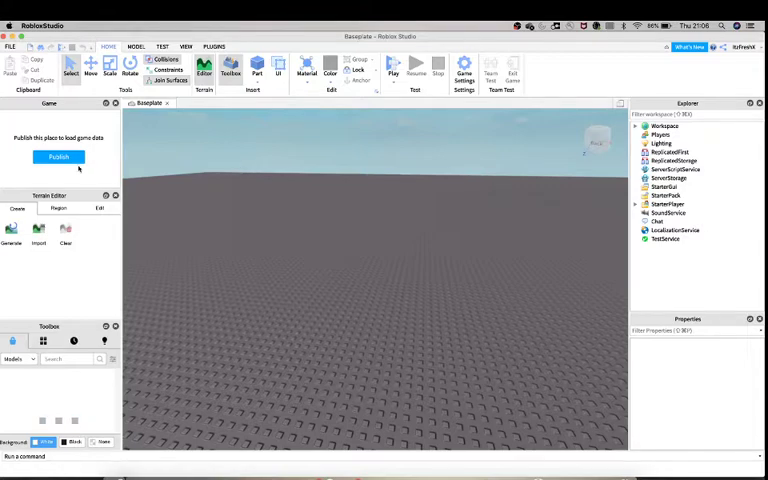
Publish the baseplate as a new game named 'Plane importing #1 (Boeing 787)'
click(58, 156)
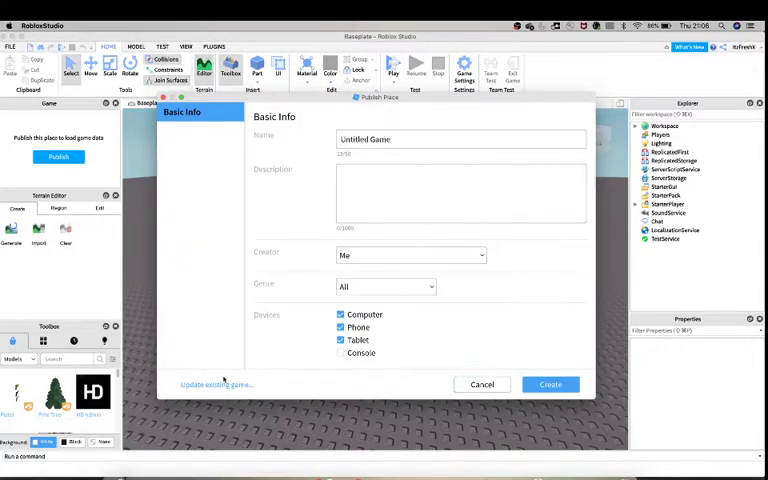
text(Plane importing #1 ()
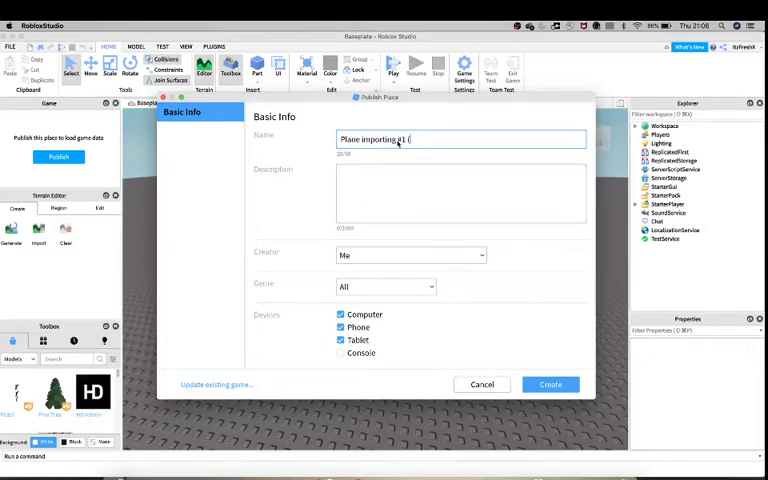
text(Boeing 7)
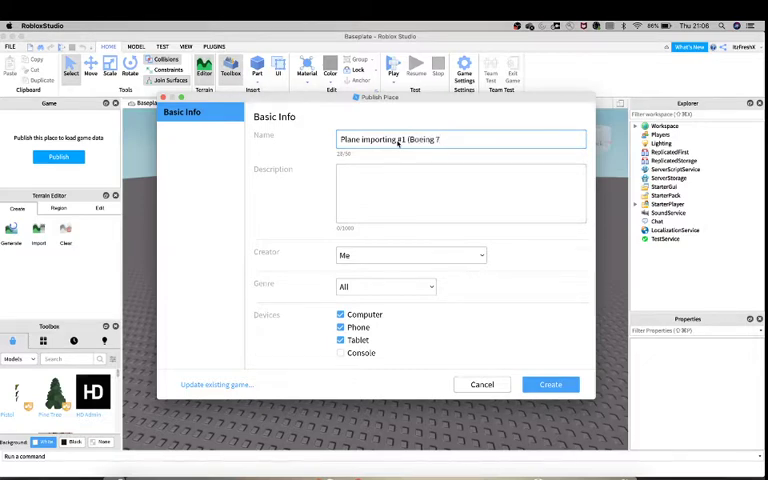
text(87))
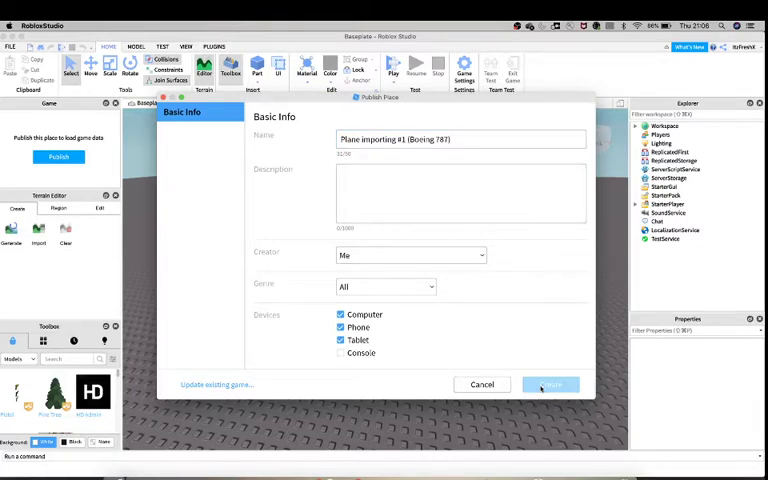
click(550, 384)
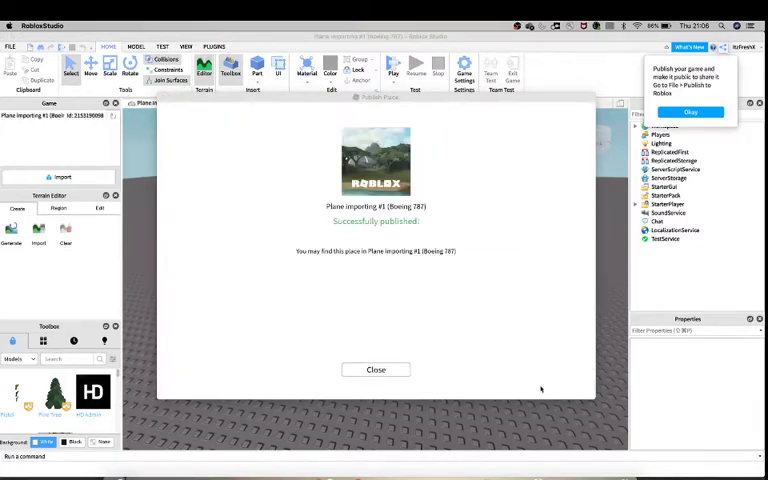
Dismiss the publish confirmation and web-search how to import meshes into Roblox
click(376, 368)
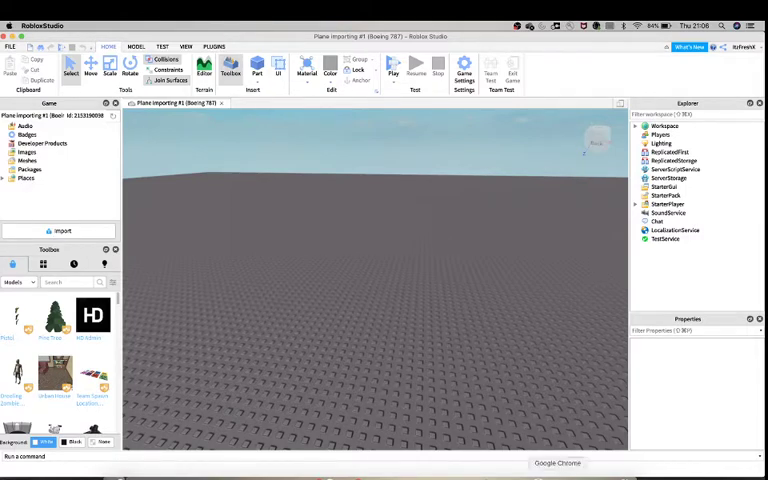
text(import meshes roblox)
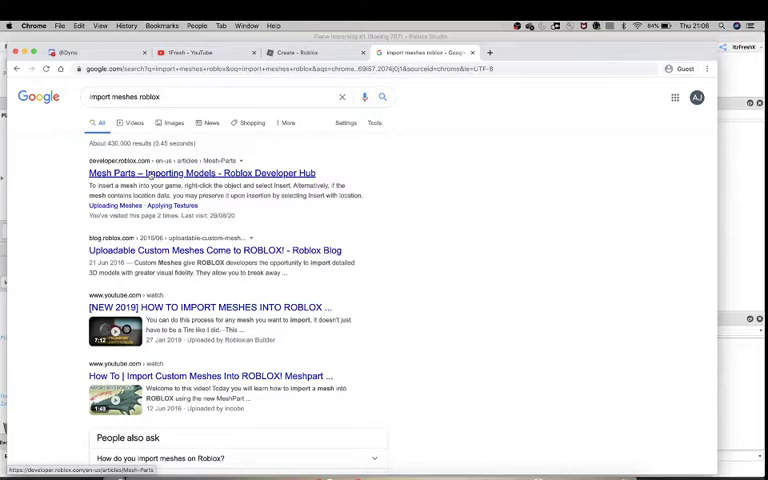
Consult the Roblox Developer Hub guide's Uploading Meshes section from the search results
click(200, 172)
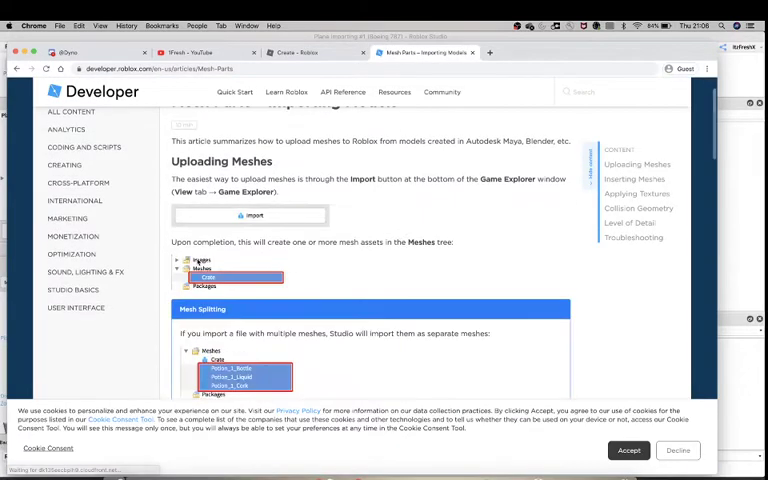
scroll(down, 3)
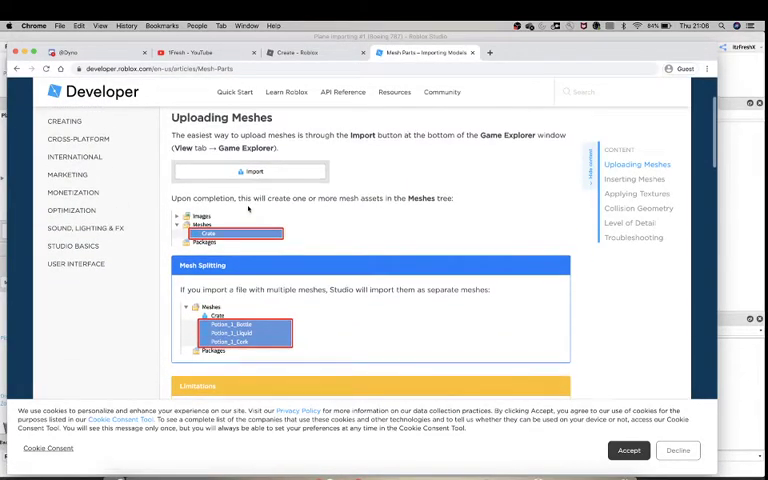
scroll(down, 3)
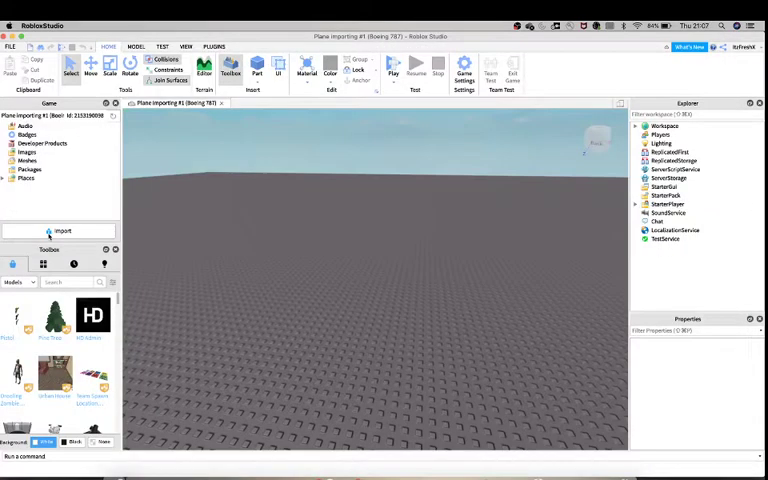
mouse_move(278, 162)
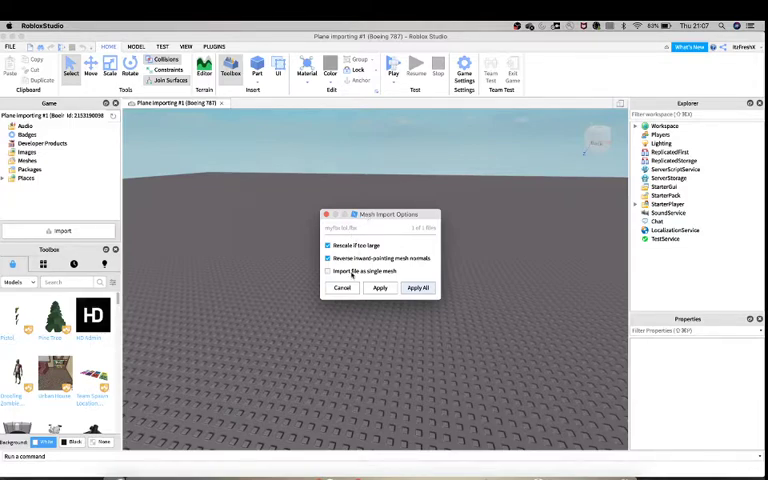
Apply the mesh import settings to every exported airplane FBX file with Apply All
click(328, 270)
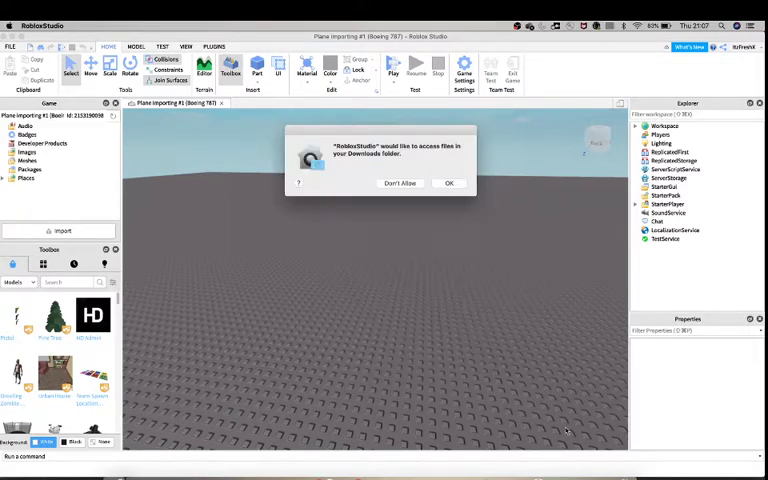
Allow access to the Downloads folder so the bulk import of airliner mesh parts finishes
click(448, 184)
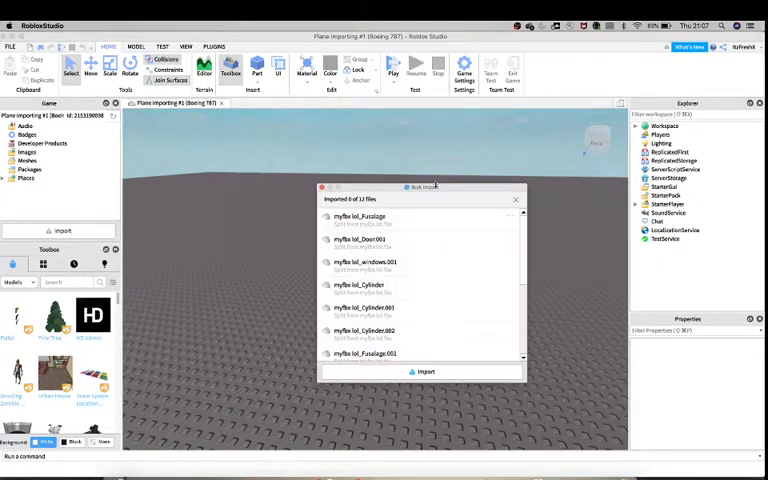
mouse_move(370, 234)
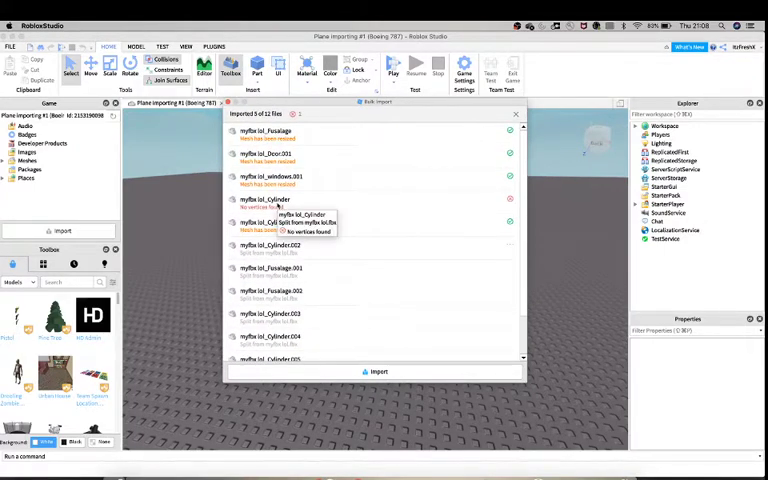
text(ble)
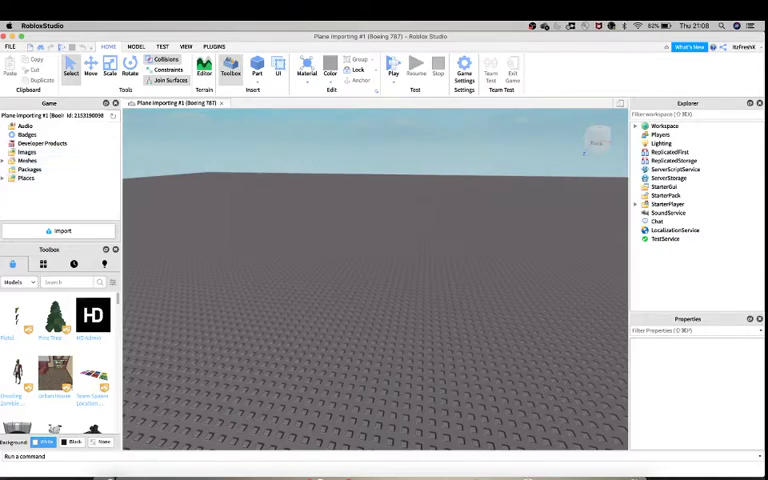
Insert all uploaded airliner meshes, including fuselage and cylinder pieces, into the workspace
click(26, 160)
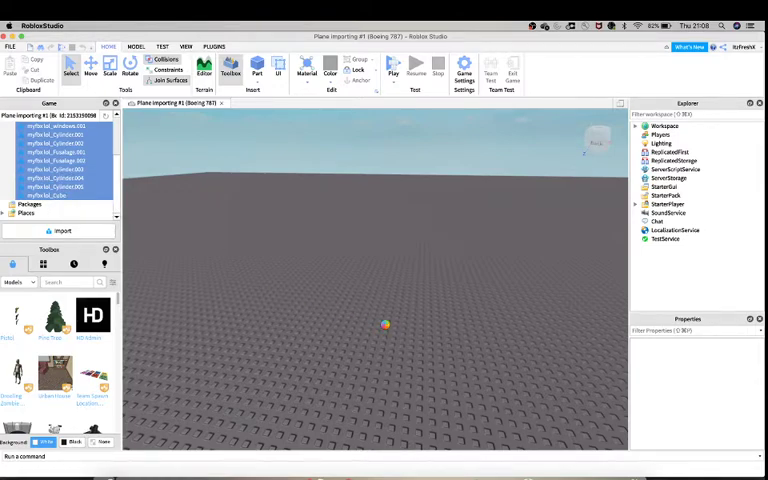
click(62, 232)
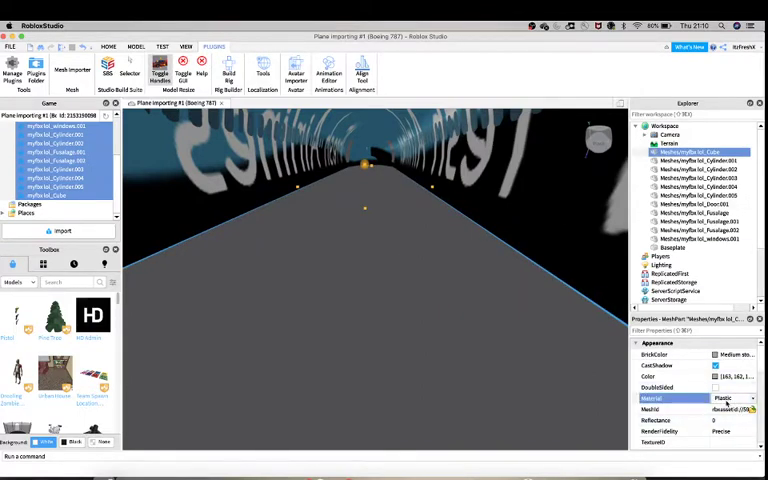
Give the selected fuselage MeshPart a different material in its Properties
click(736, 398)
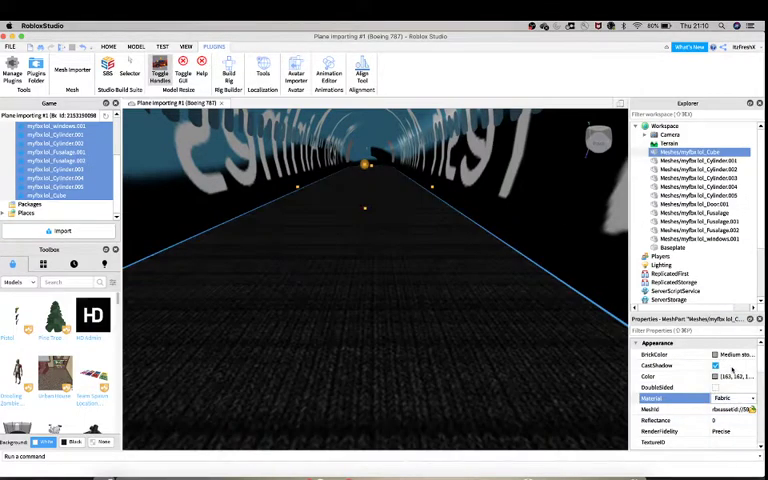